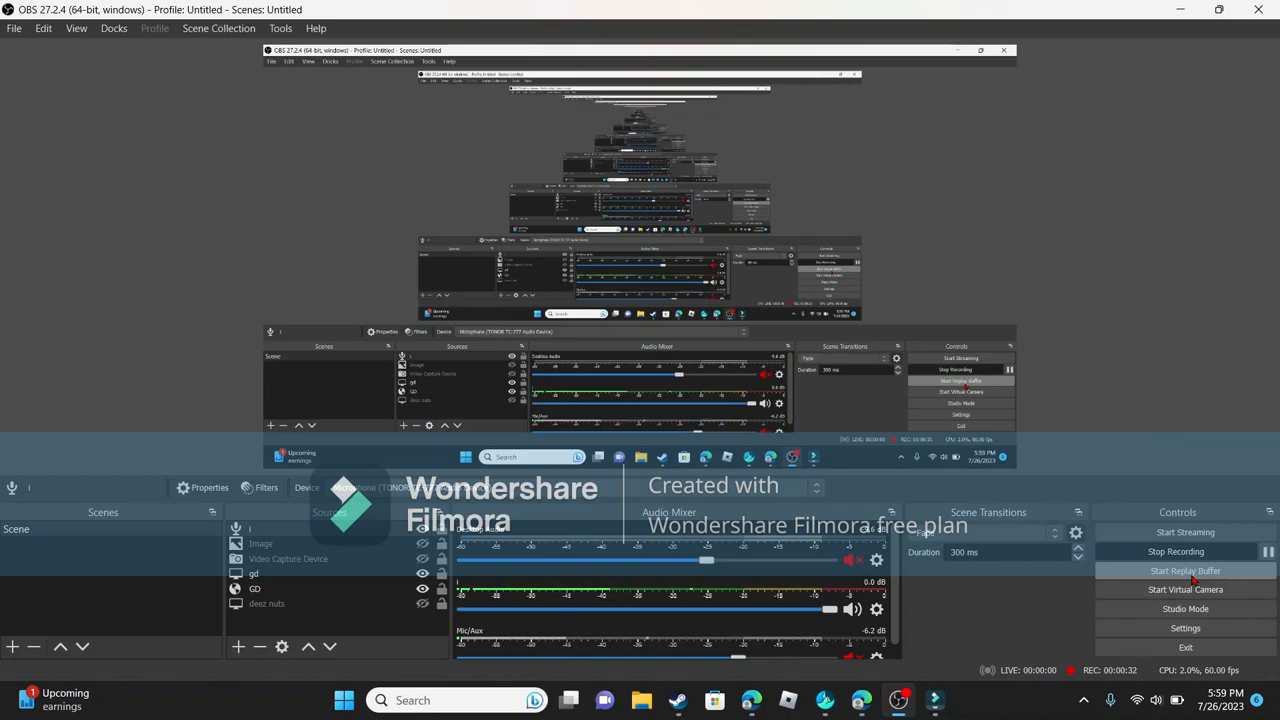
# Step: Stop the running screen recording so the timer resets to zero
pyautogui.click(1184, 552)
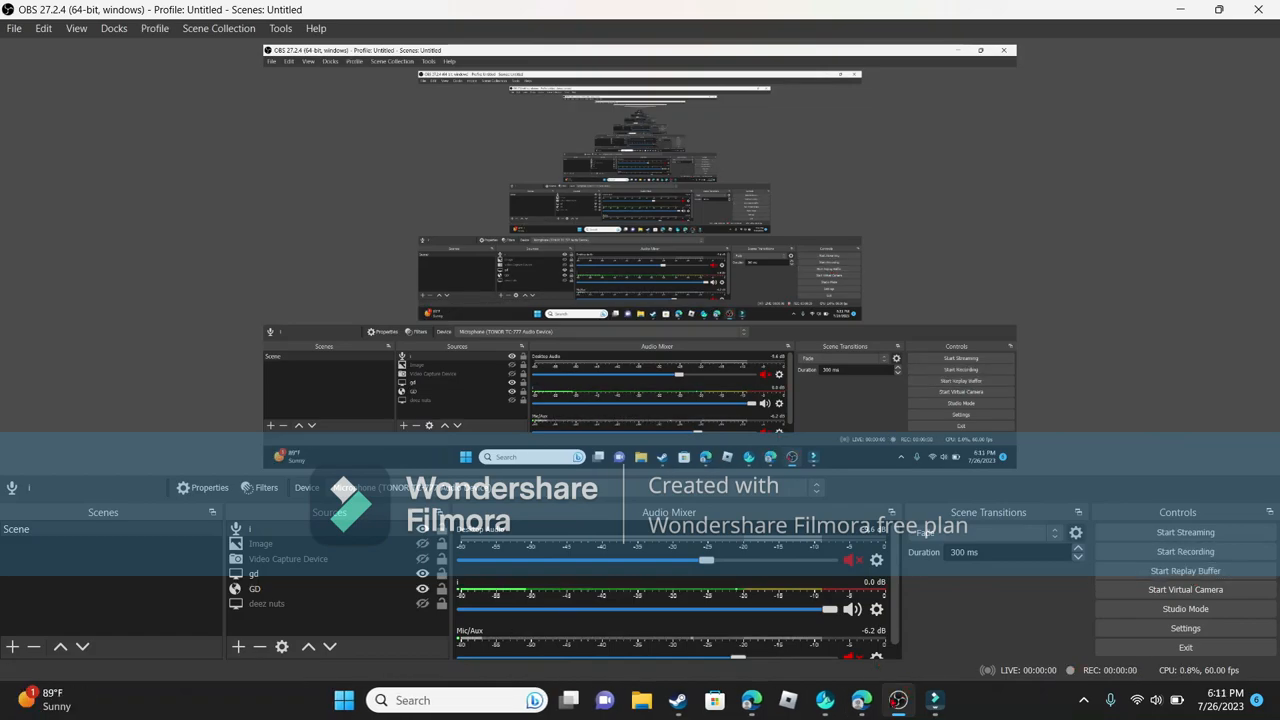
pyautogui.click(1184, 552)
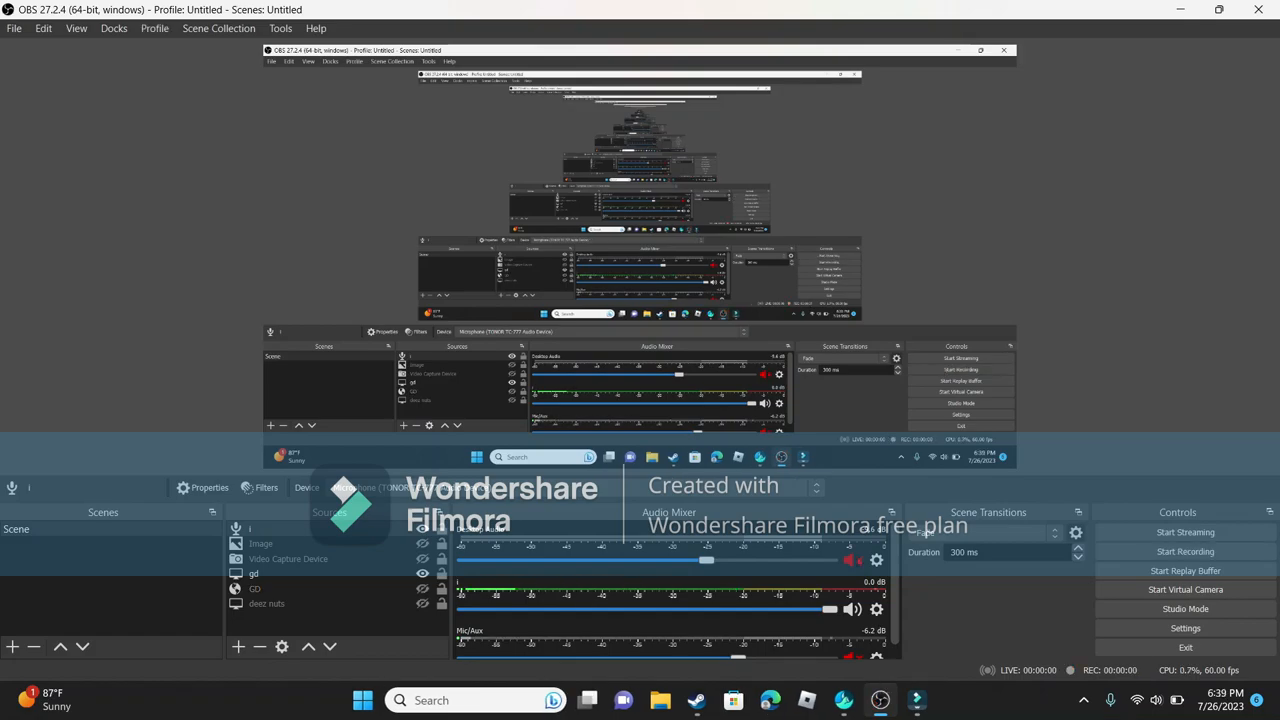
# Step: Capture another short clip that saves as an MKV file in the Videos folder
pyautogui.click(1184, 552)
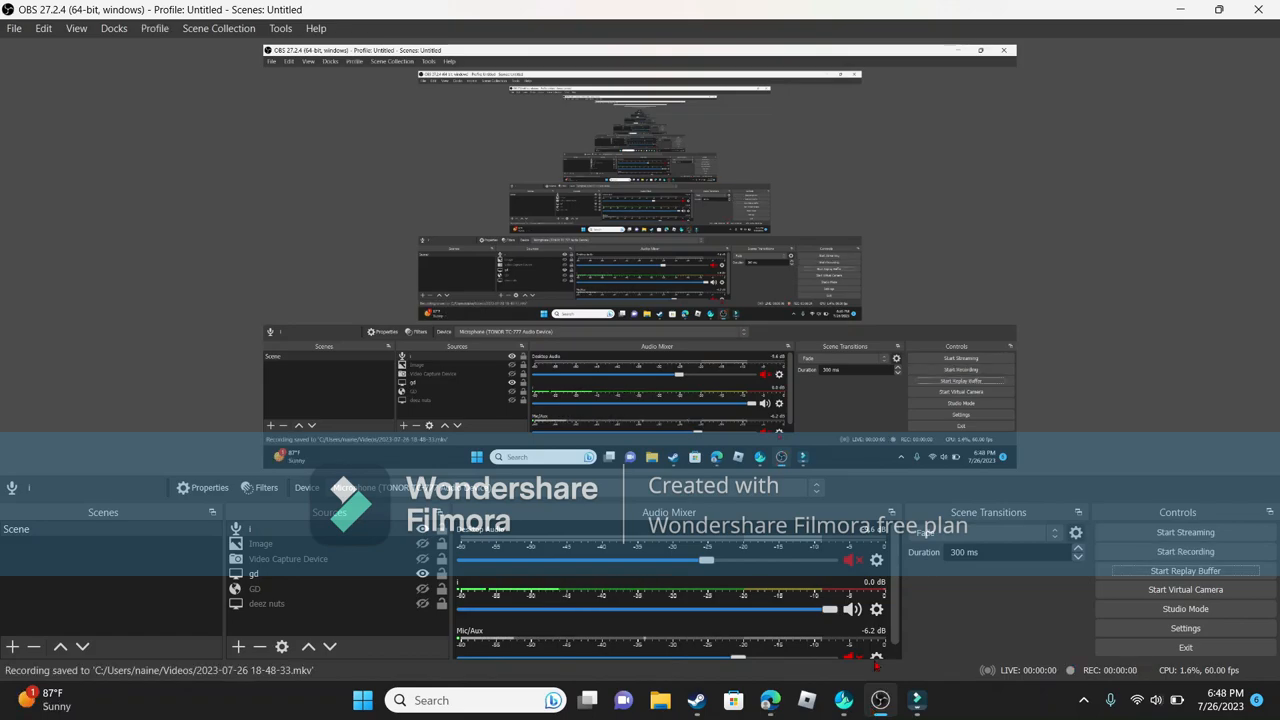
# Step: Start a fresh screen recording with its timer counting up
pyautogui.click(1184, 552)
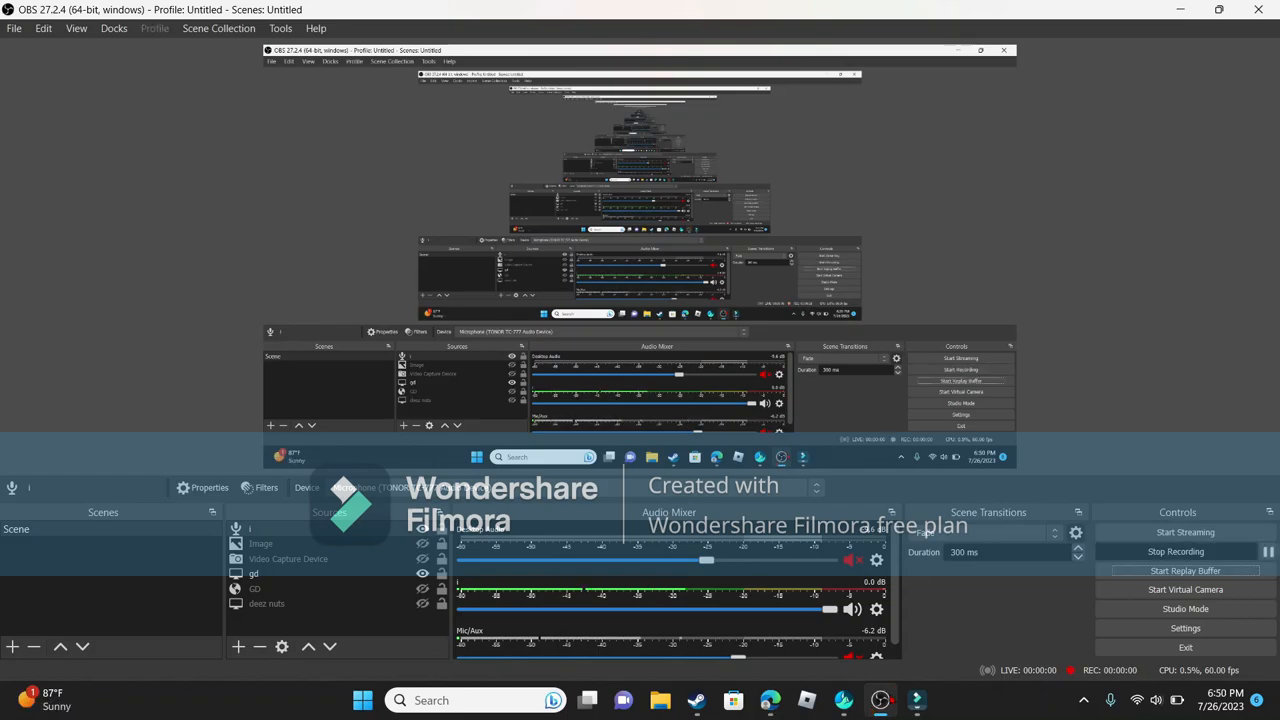
pyautogui.click(1184, 570)
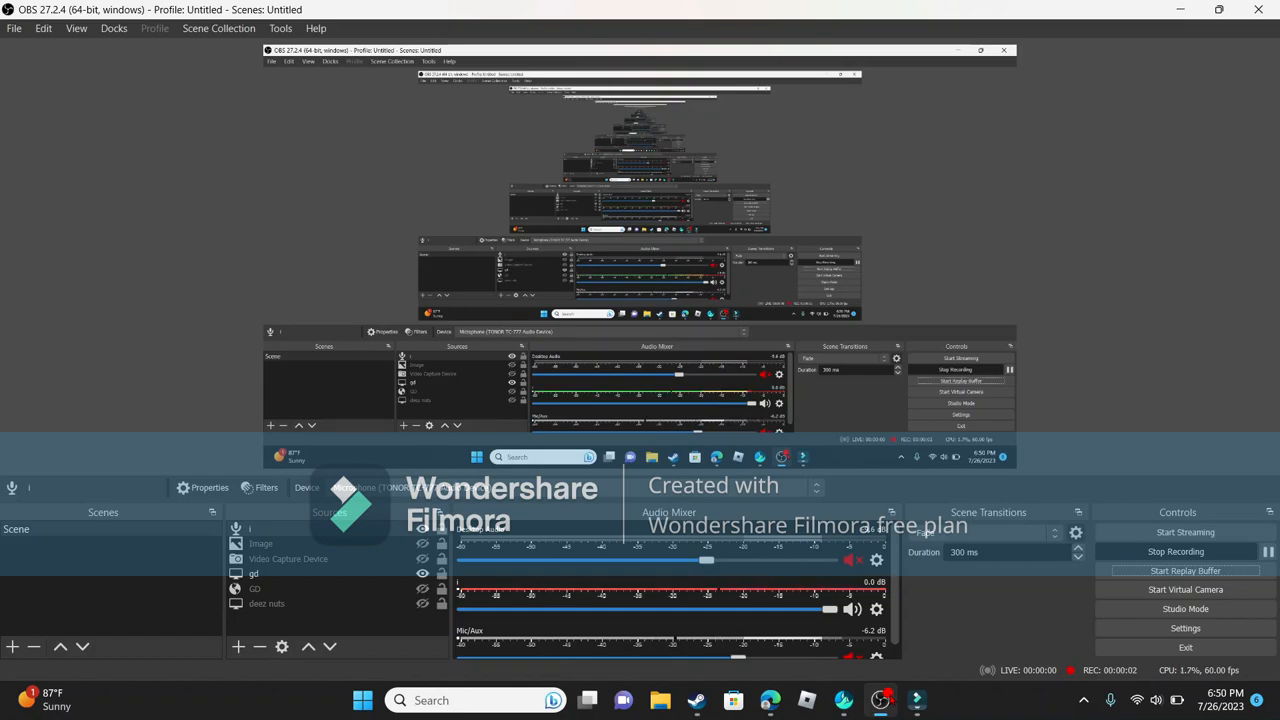